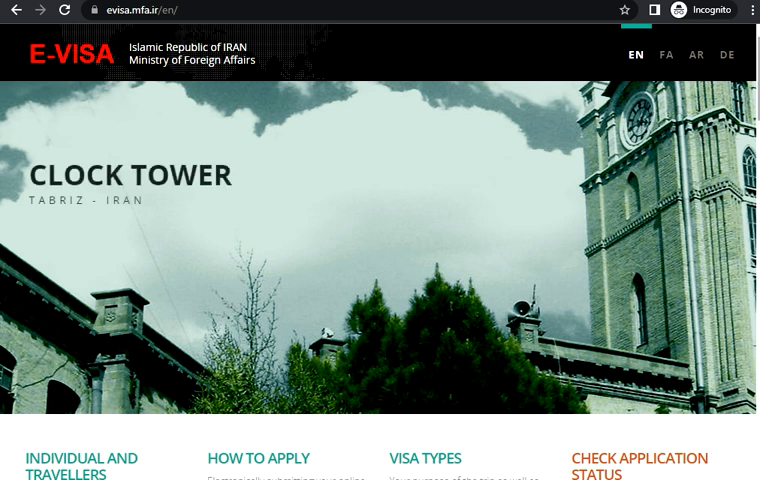
Scroll down the portal home page toward the Individual and Travellers Apply Now section
scroll("down", 3)
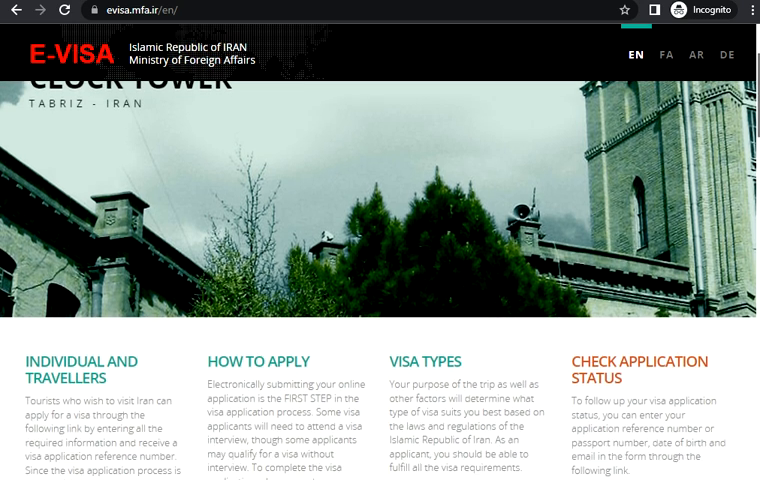
scroll("down", 3)
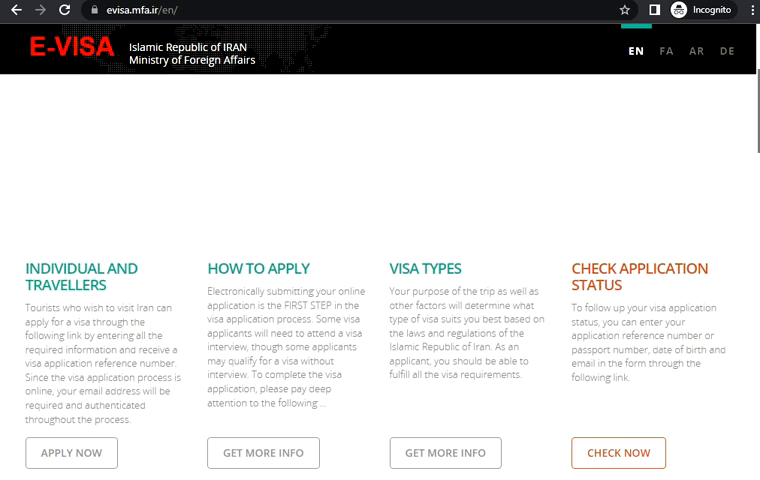
scroll("down", 3)
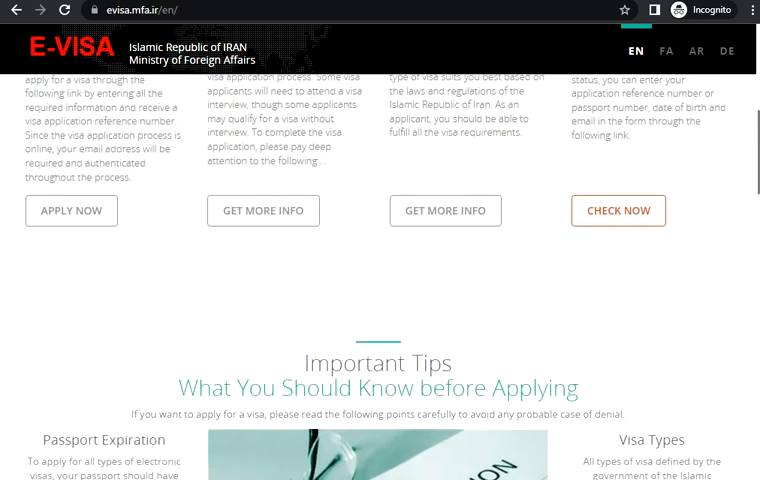
scroll("down", 3)
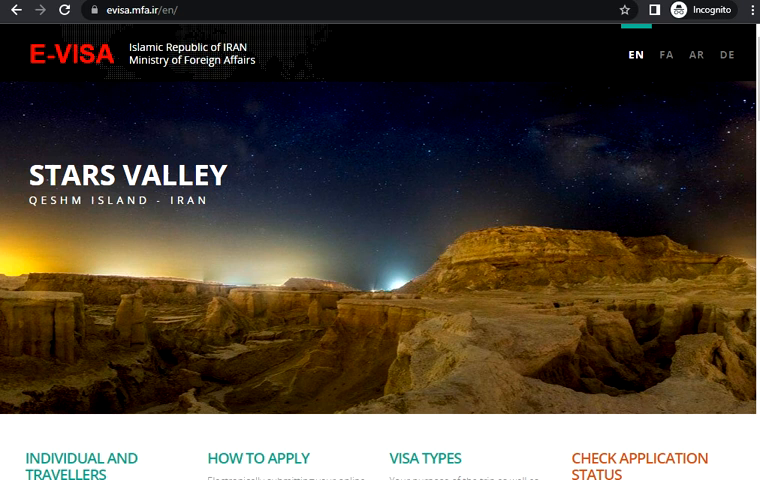
scroll("down", 3)
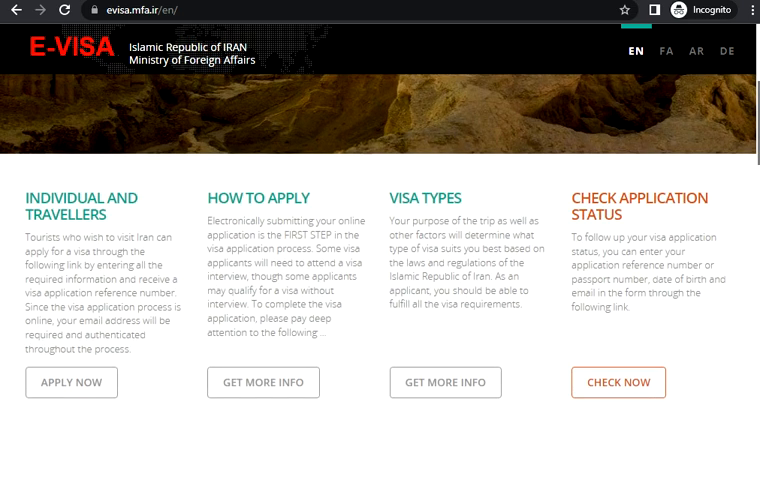
scroll("down", 3)
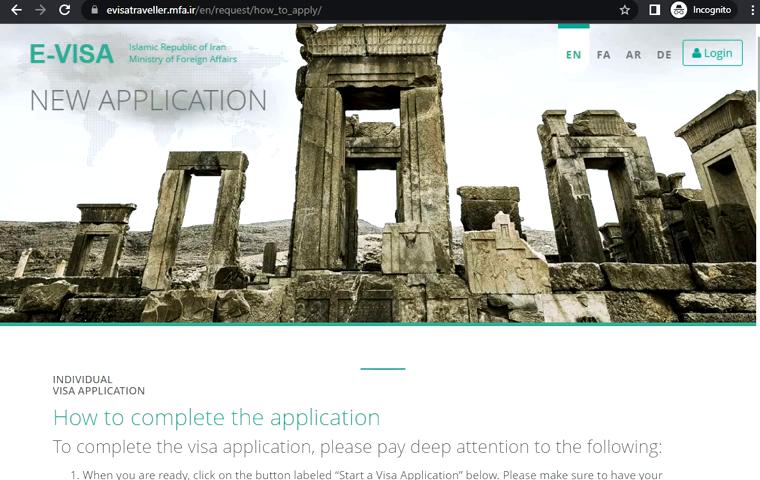
scroll("down", 3)
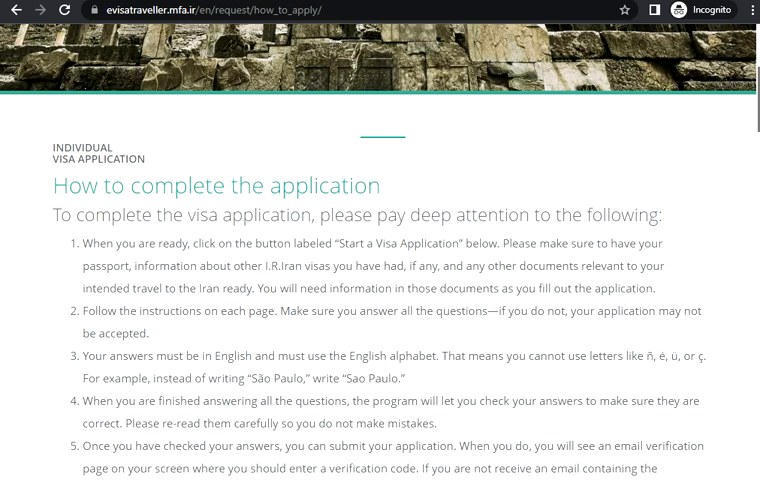
scroll("down", 3)
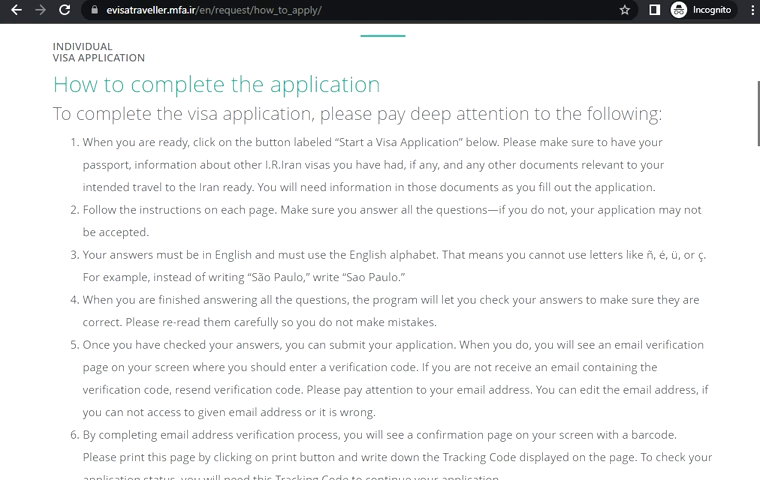
scroll("down", 3)
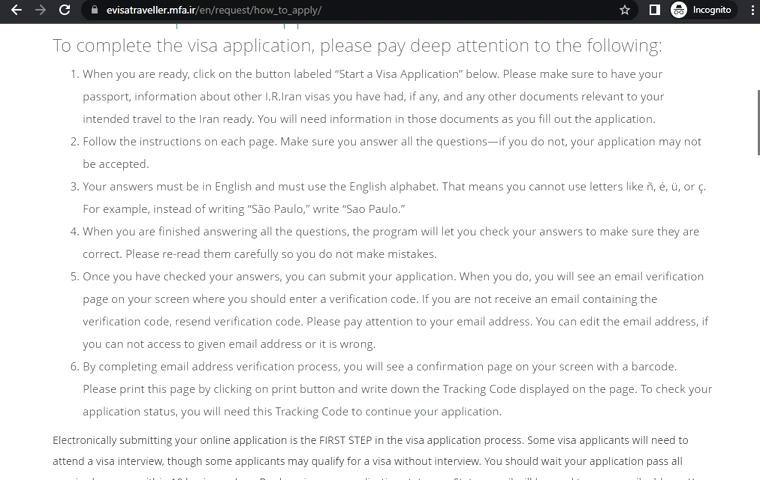
scroll("down", 3)
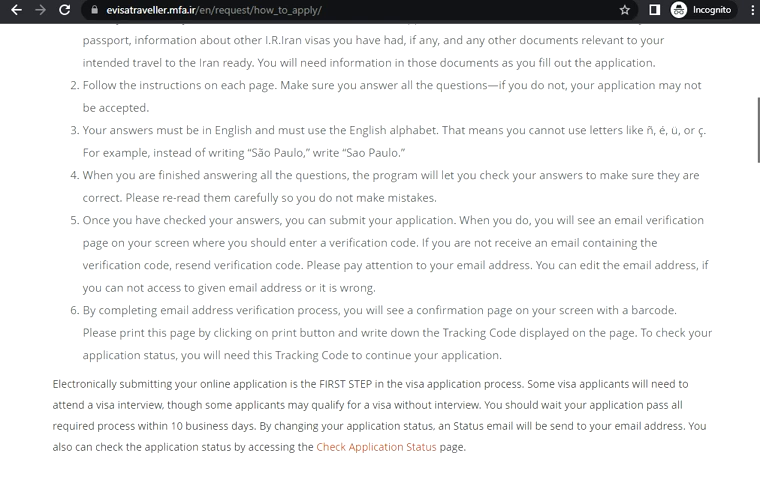
scroll("down", 3)
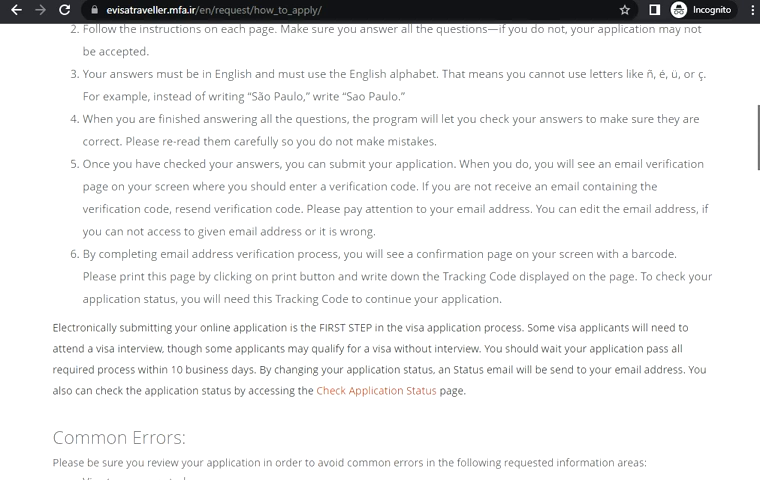
scroll("down", 3)
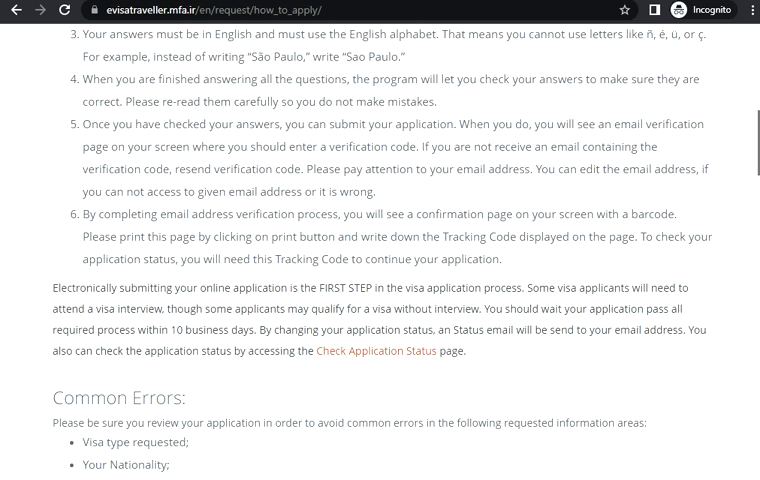
scroll("down", 3)
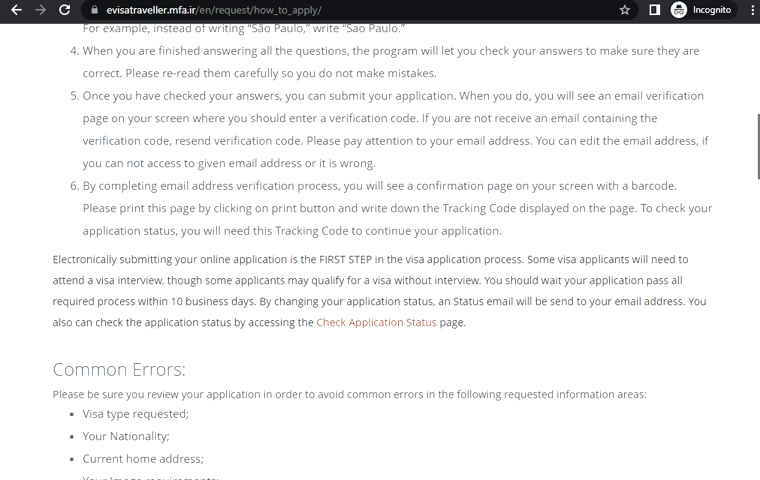
scroll("down", 3)
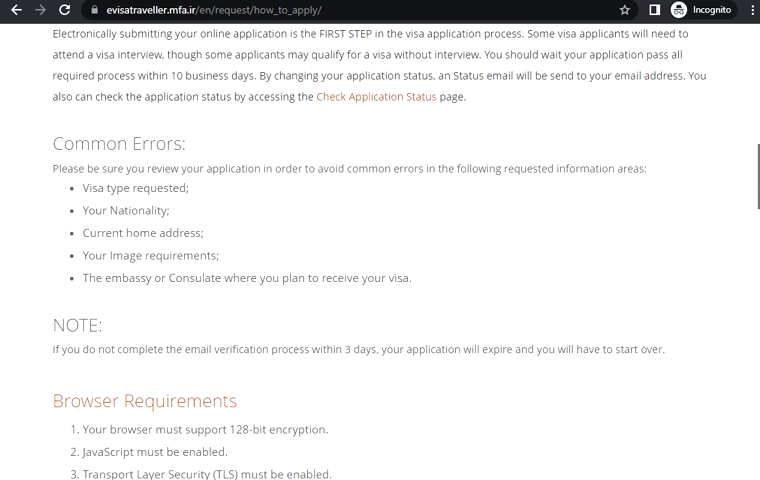
scroll("down", 3)
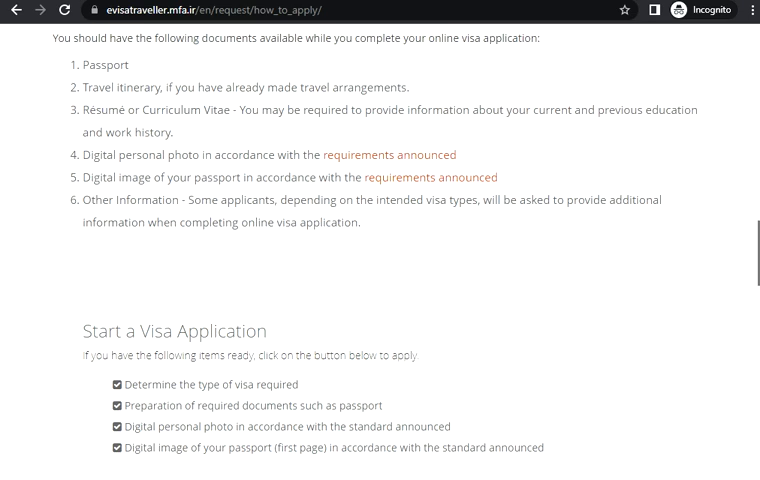
scroll("down", 3)
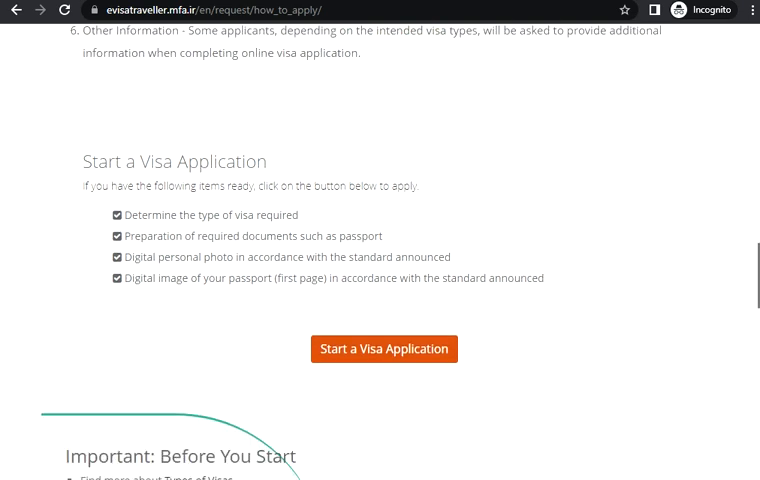
scroll("down", 3)
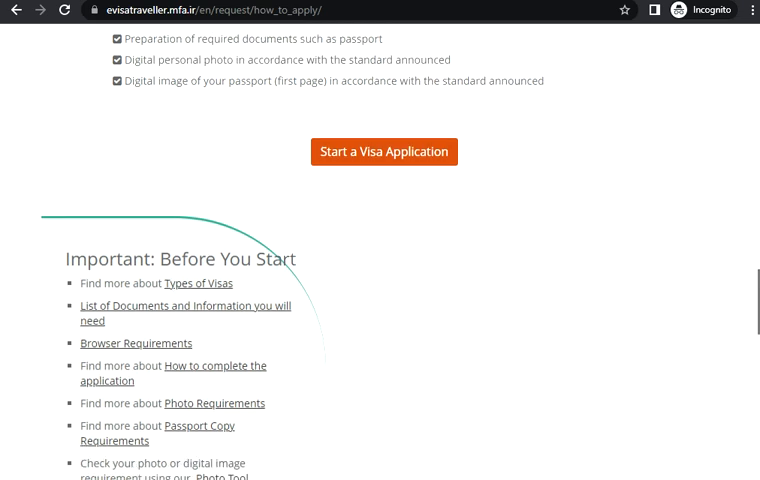
scroll("down", 3)
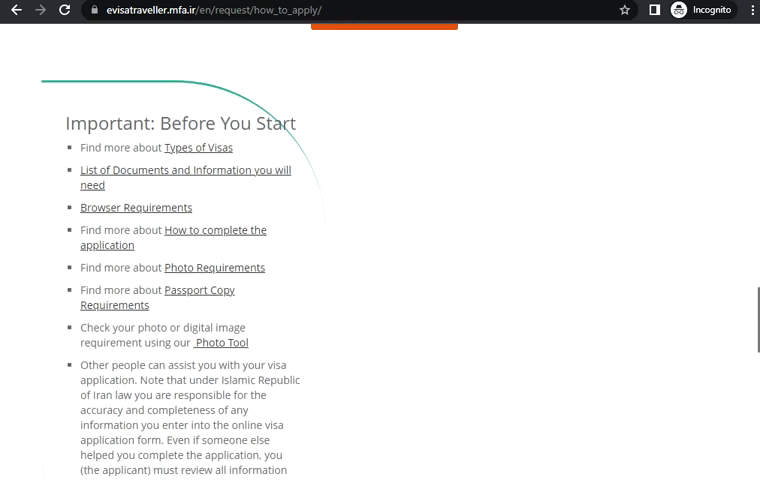
scroll("down", 3)
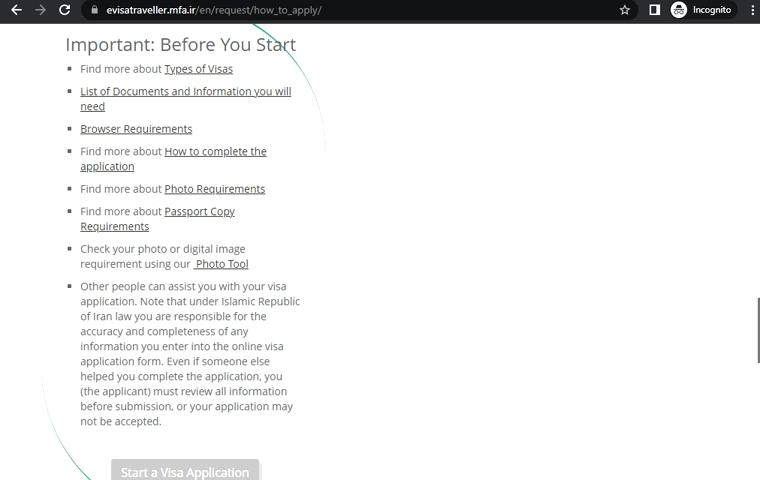
scroll("down", 3)
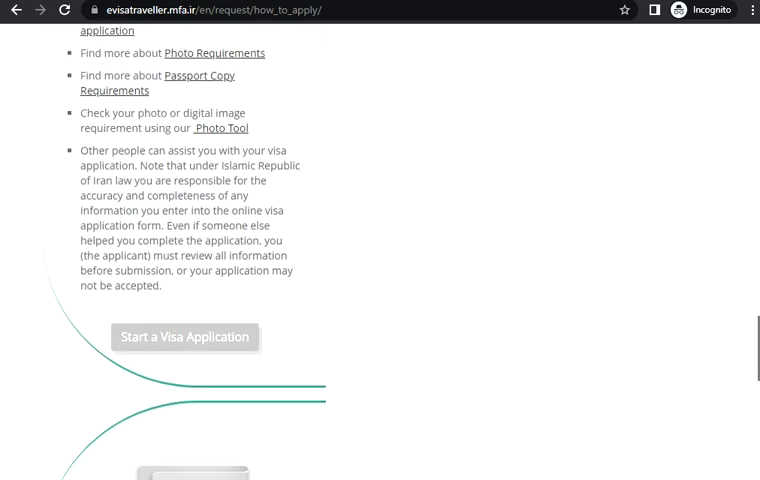
scroll("down", 3)
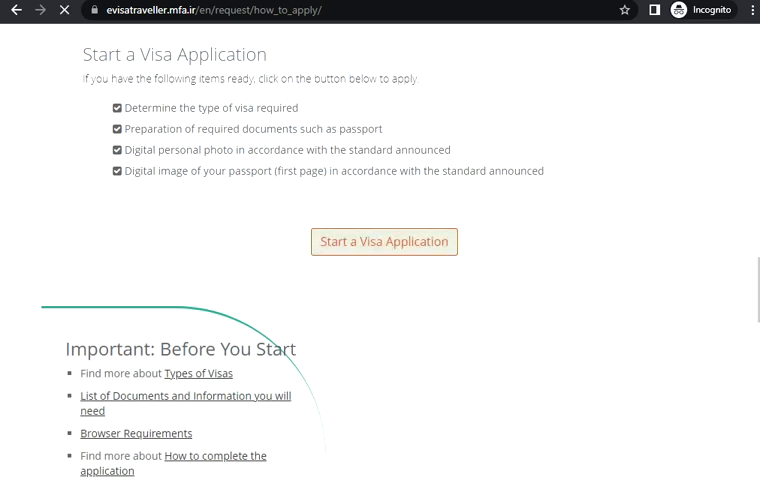
Start a new visa application and scroll down to the eligibility form
left_click(383, 241)
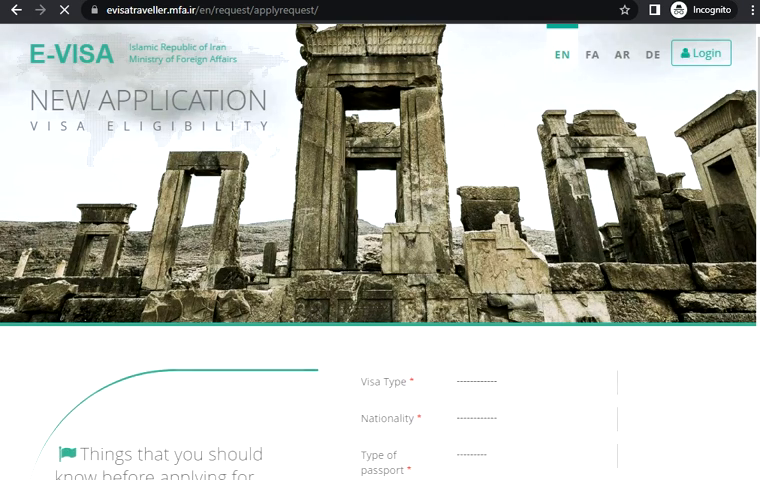
scroll("down", 3)
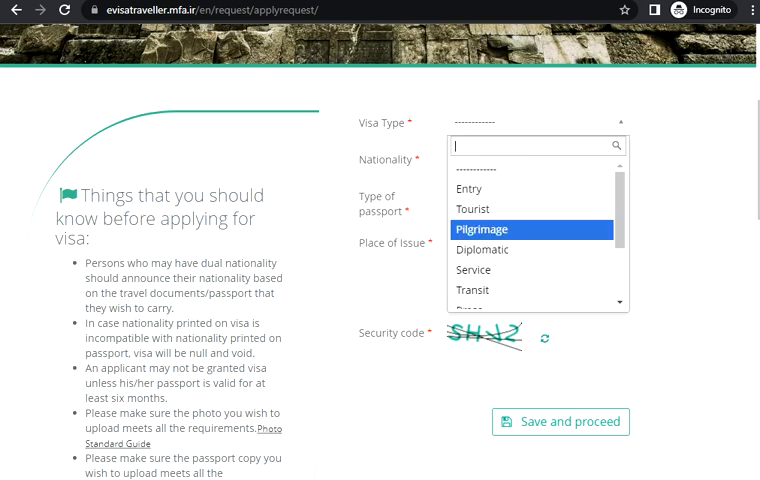
Choose Tourist visa type, search 'in' for India nationality, and pick Ordinary passport
left_click(473, 208)
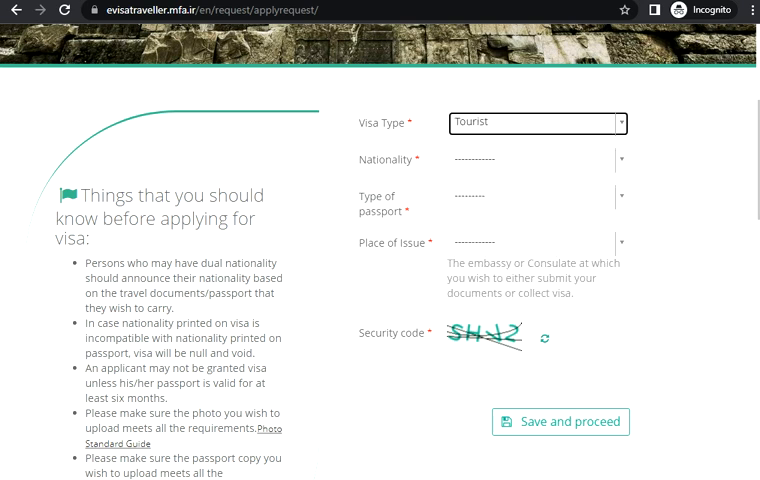
left_click(536, 159)
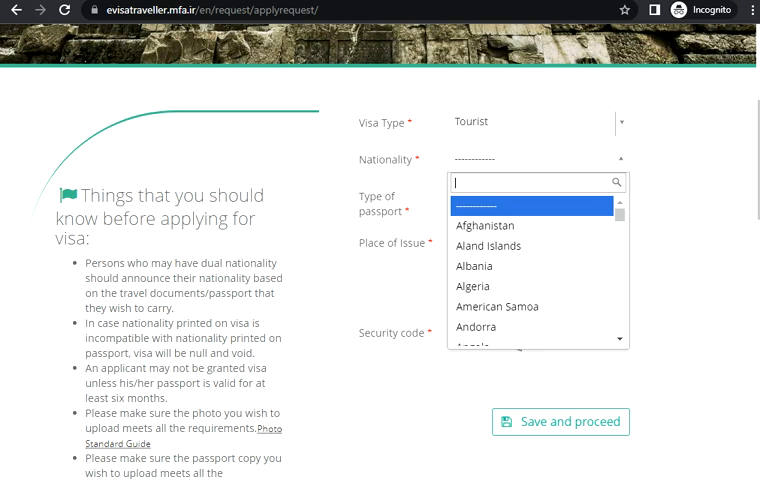
type("in")
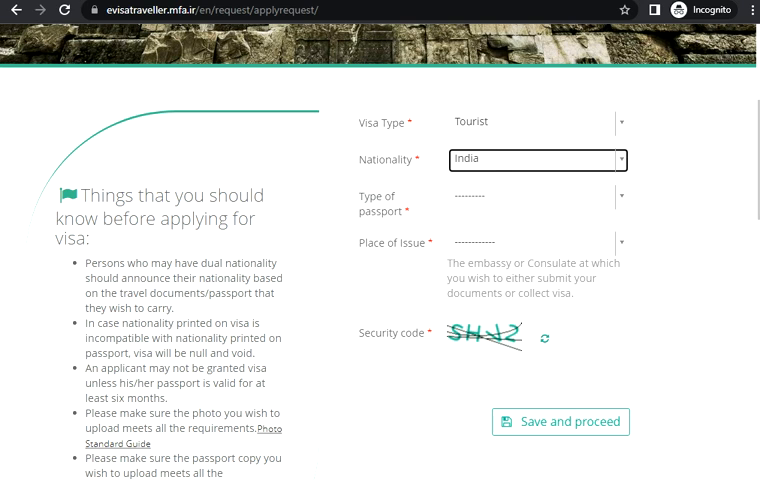
left_click(537, 196)
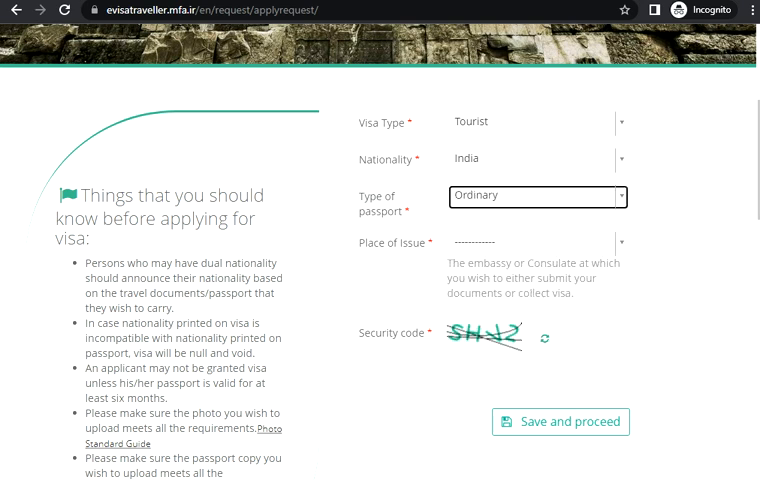
left_click(536, 242)
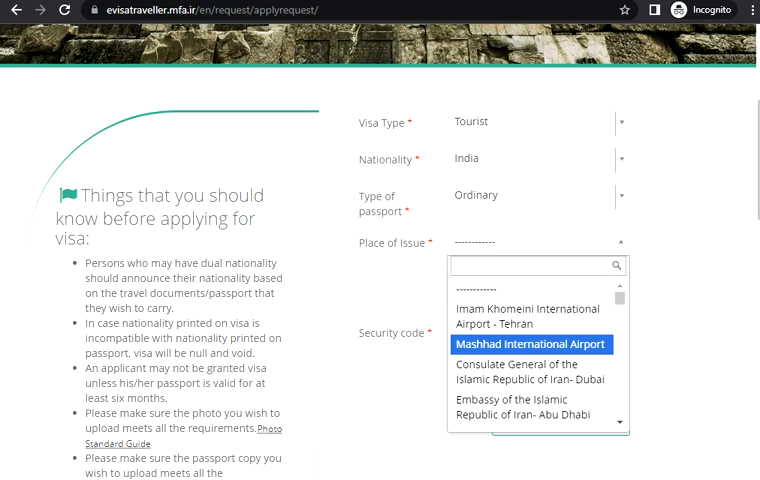
Filter the place-of-issue list with 'i' and browse the embassies and consulates
type("i")
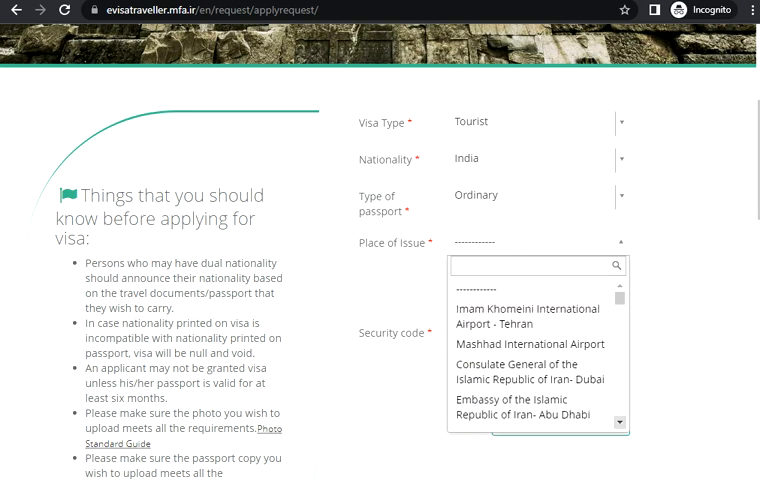
scroll("down", 3)
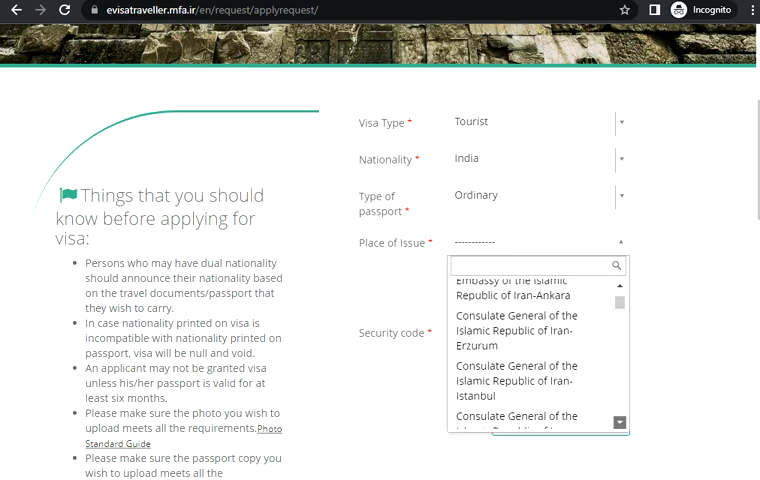
scroll("down", 3)
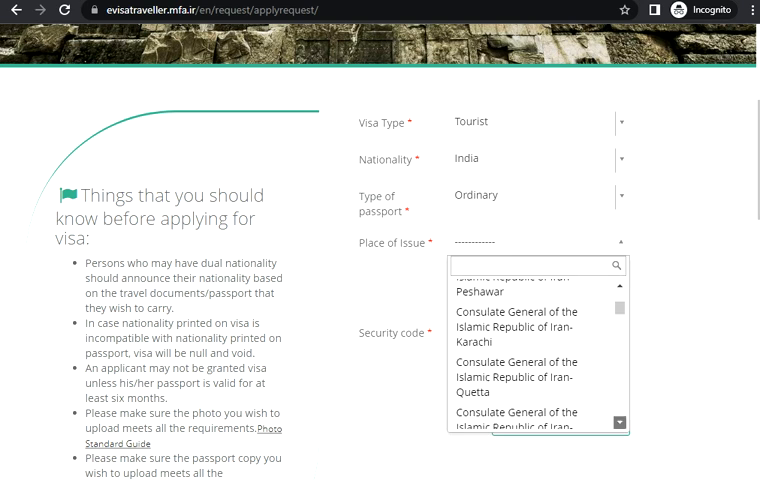
scroll("down", 3)
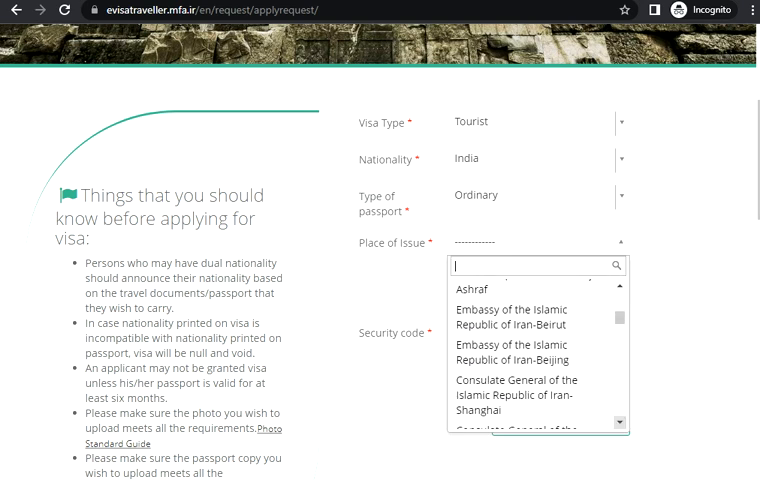
scroll("down", 3)
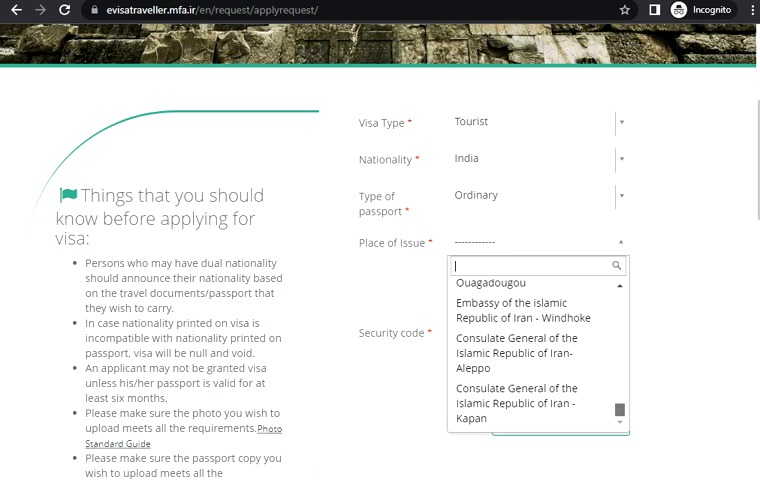
scroll("down", 3)
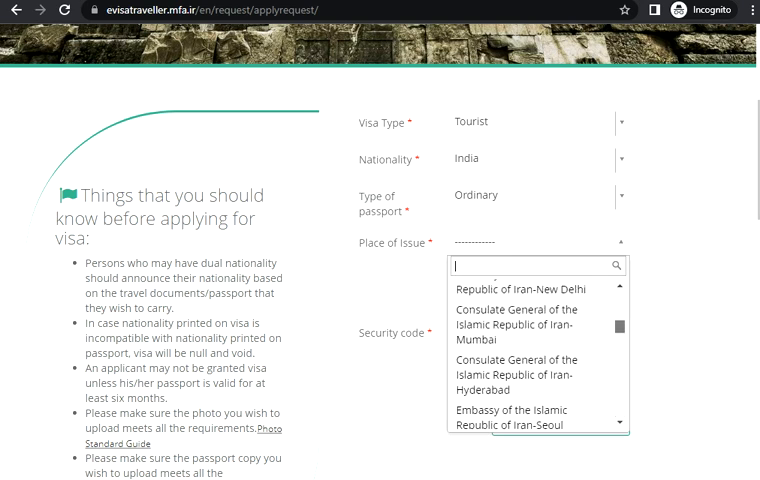
scroll("down", 3)
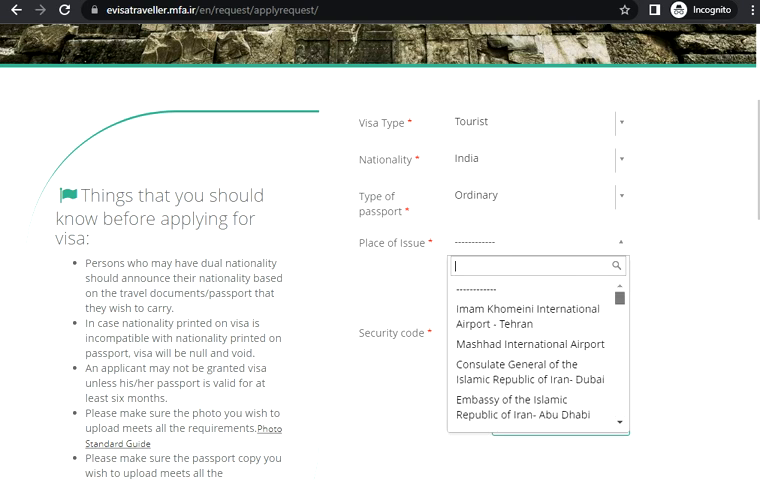
mouse_move(534, 316)
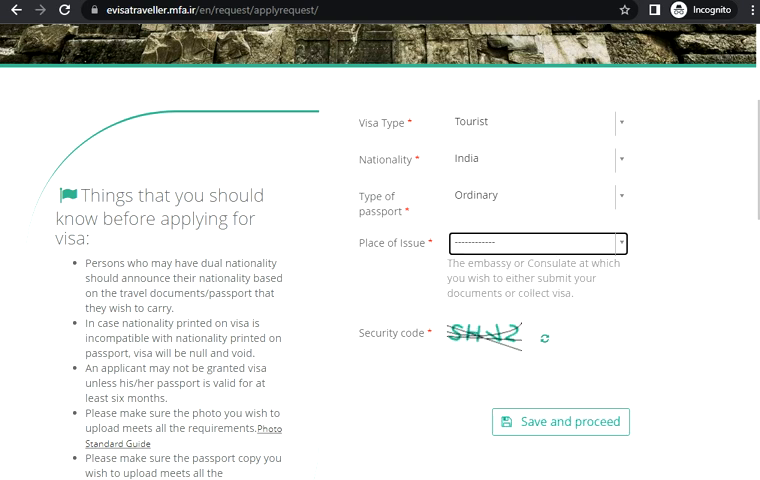
left_click(535, 242)
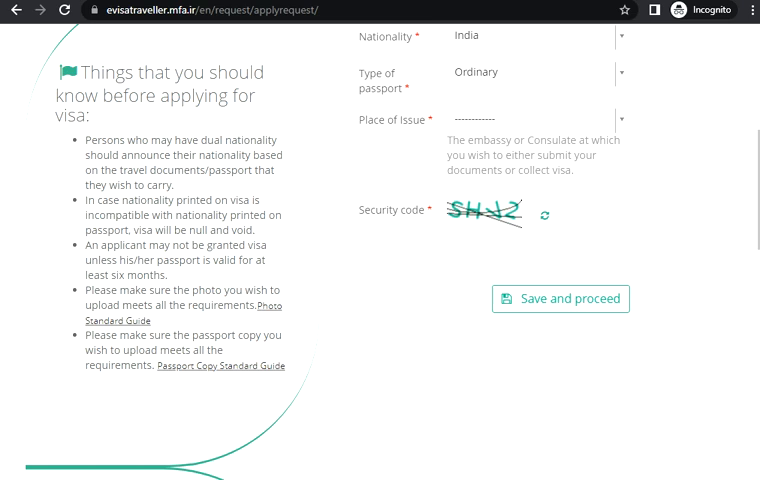
Reopen the place-of-issue list and select Embassy of the Islamic Republic of Iran-New Delhi
left_click(535, 119)
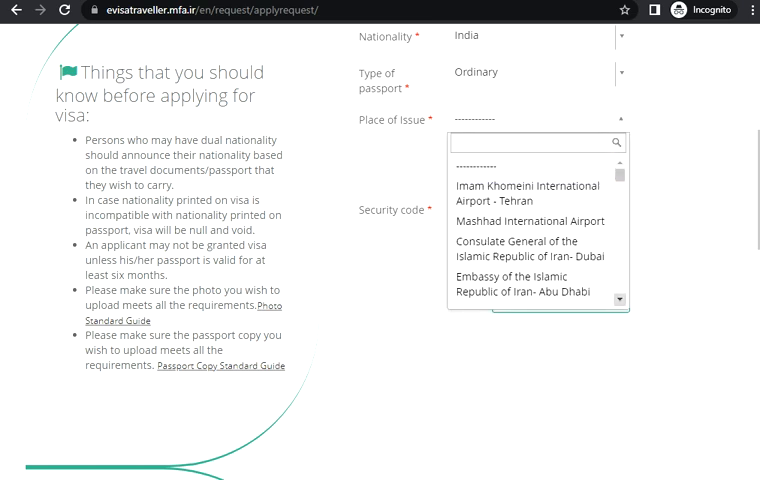
scroll("down", 3)
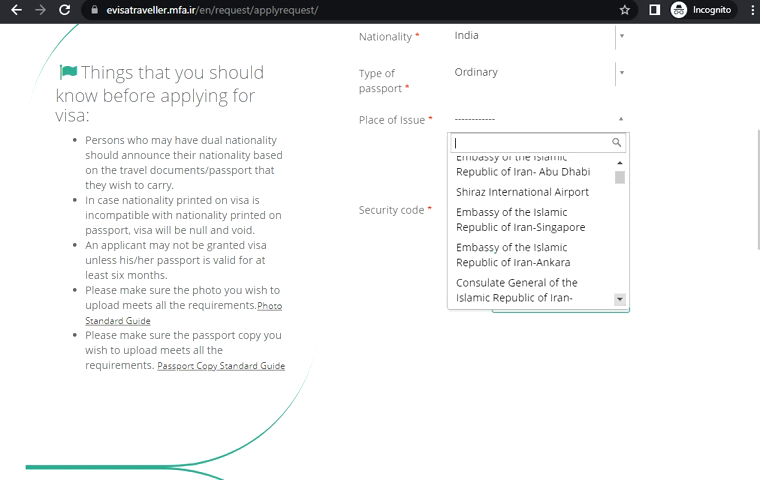
scroll("down", 3)
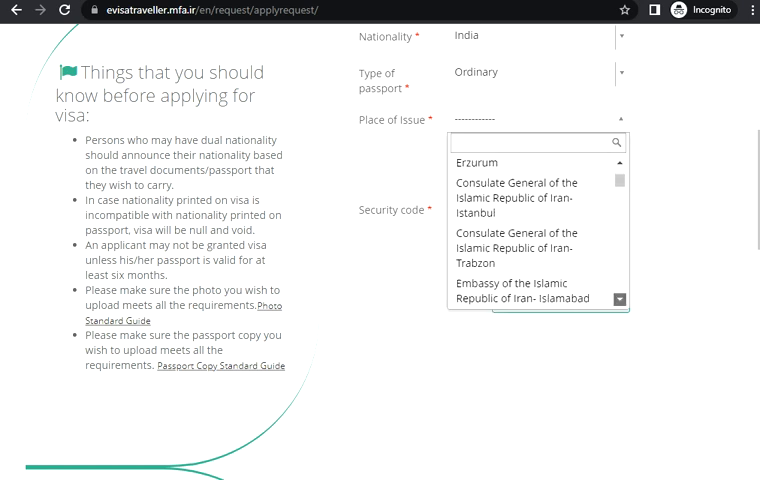
scroll("down", 3)
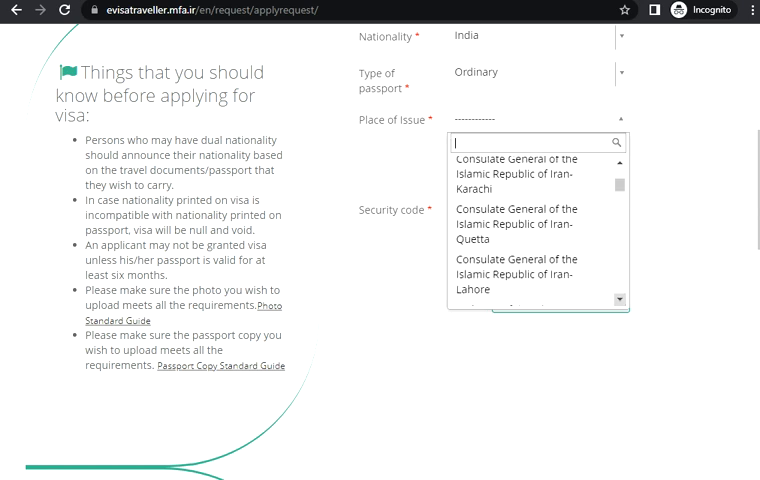
scroll("down", 3)
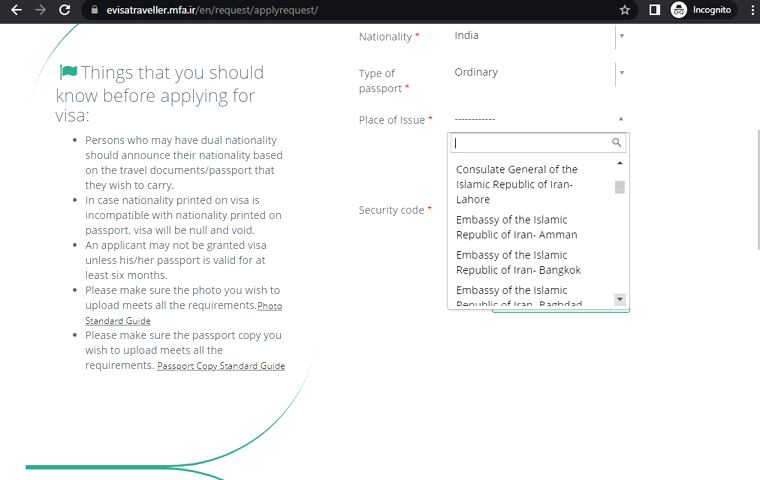
scroll("down", 3)
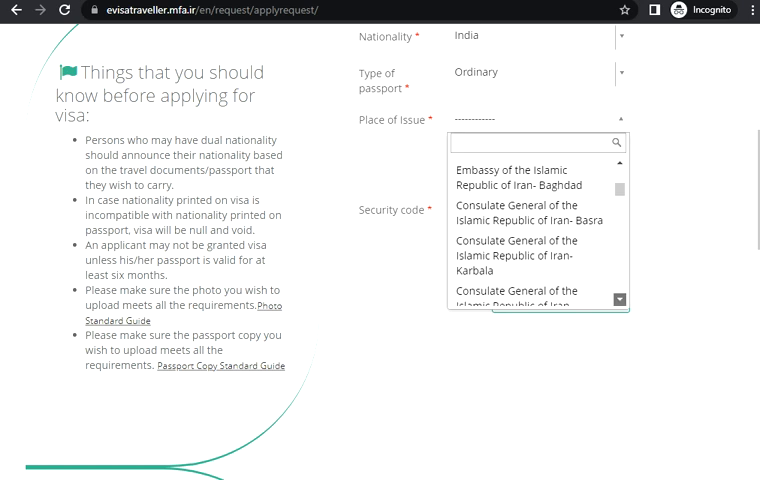
scroll("down", 3)
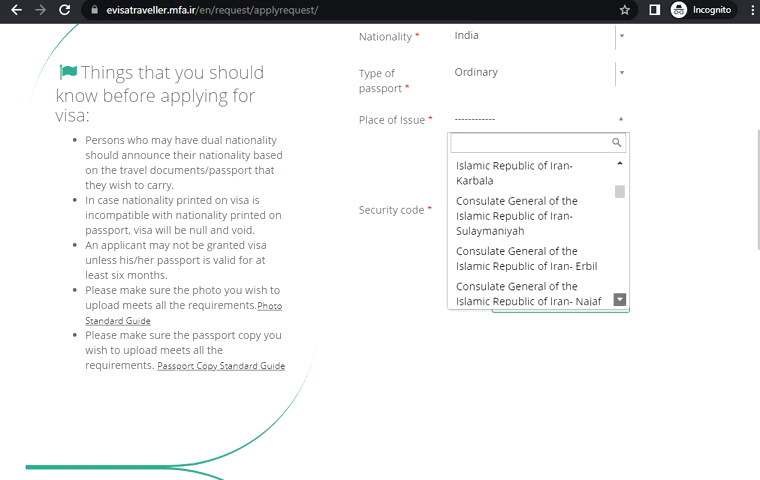
scroll("down", 3)
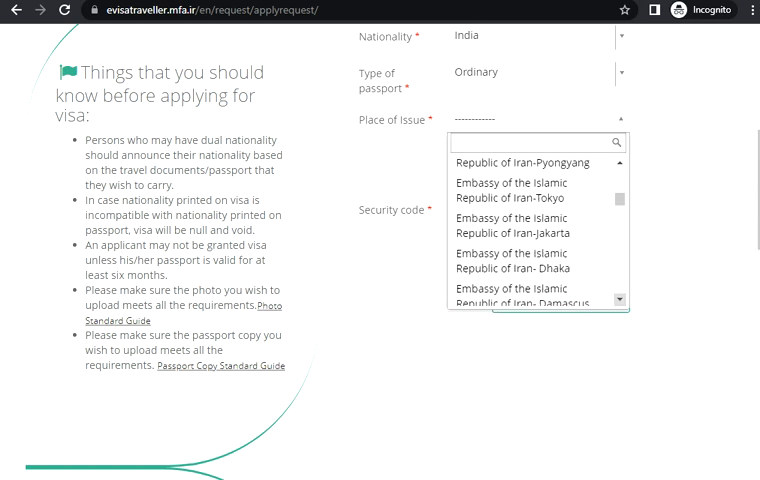
scroll("down", 3)
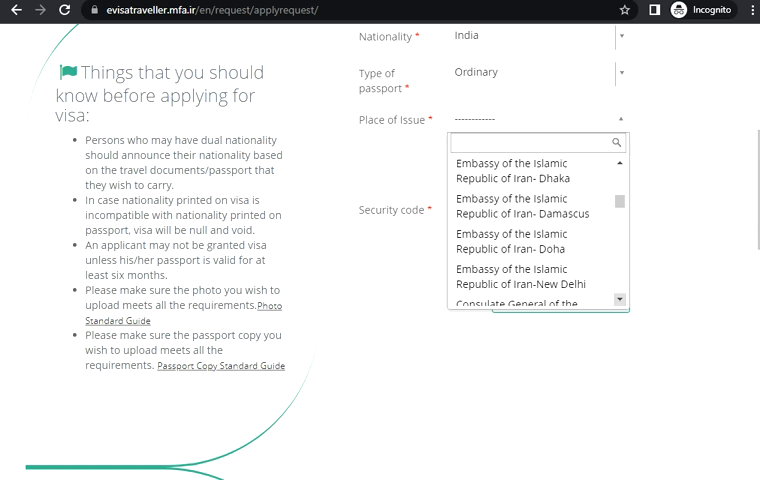
scroll("down", 3)
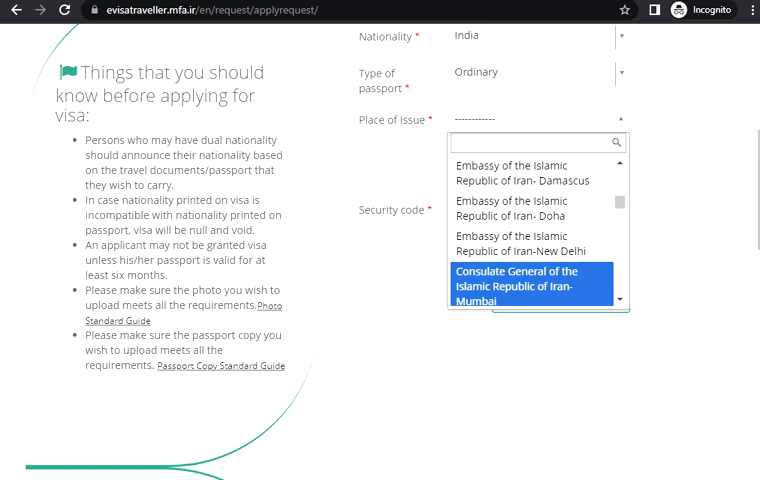
scroll("down", 3)
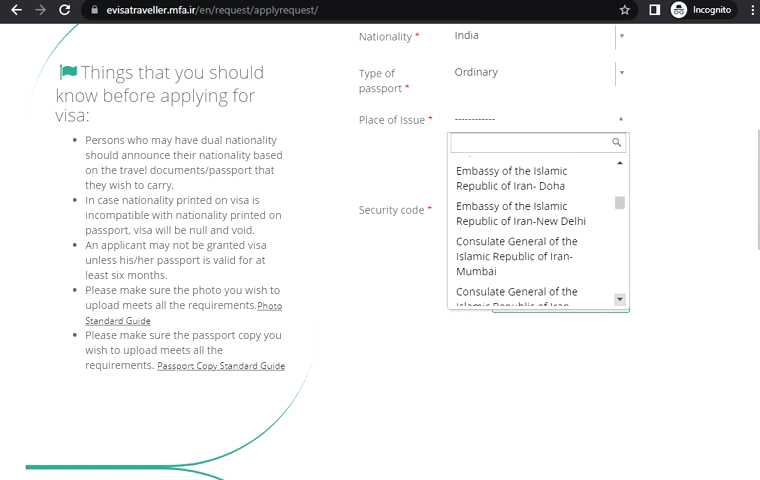
scroll("down", 3)
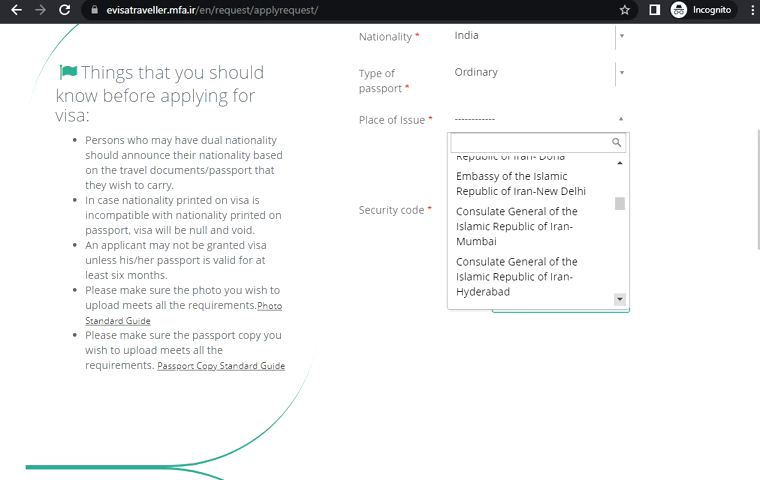
scroll("down", 3)
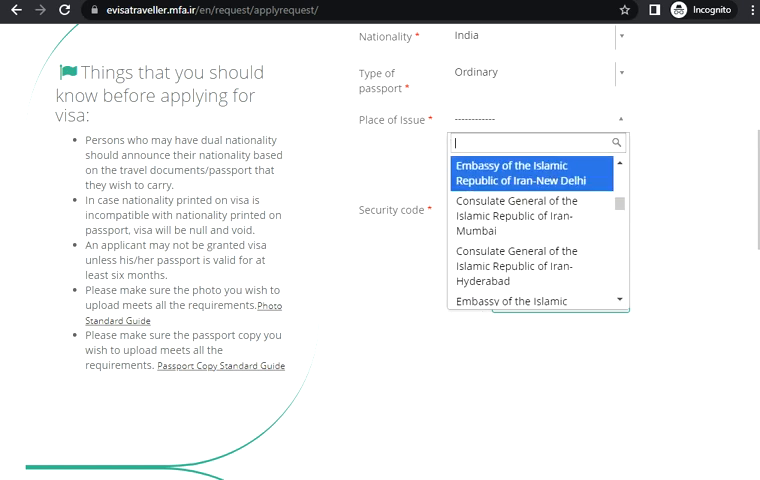
left_click(522, 172)
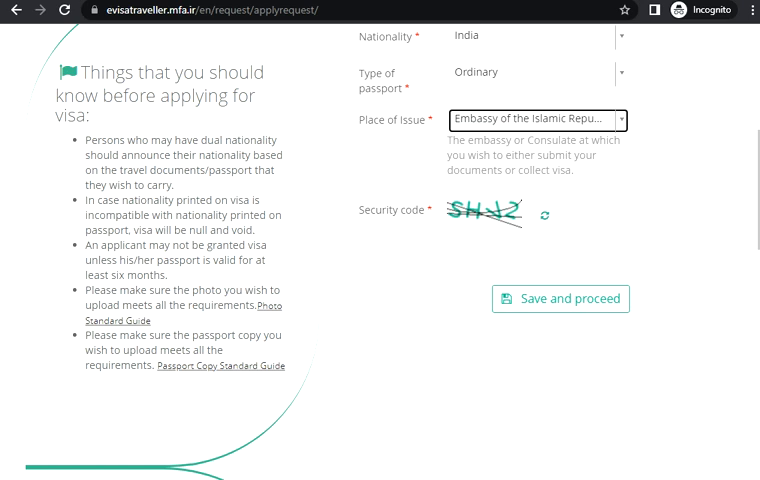
Enter security code SHV2 and submit the eligibility form with Save and proceed
left_click(537, 245)
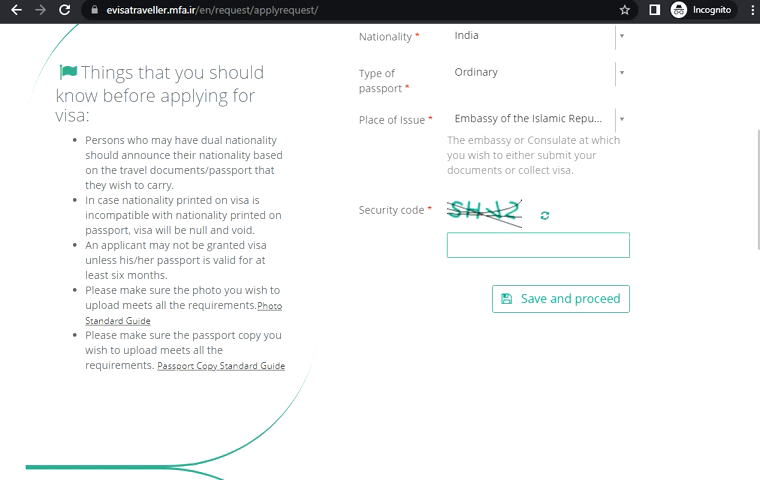
type("SHV2")
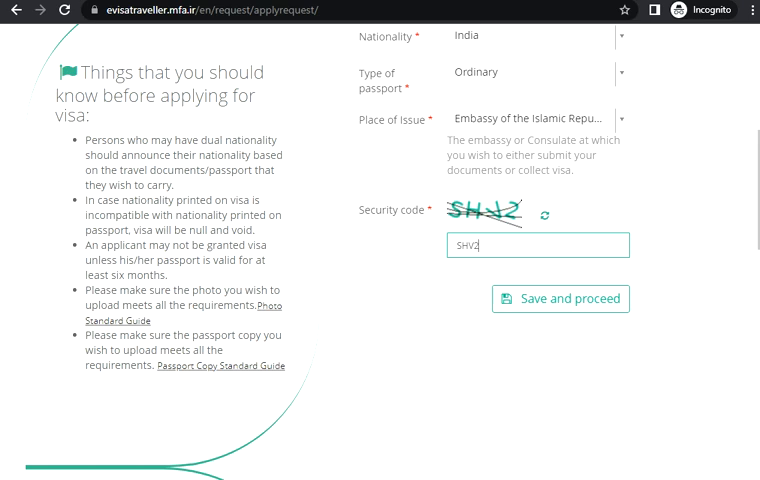
left_click(560, 298)
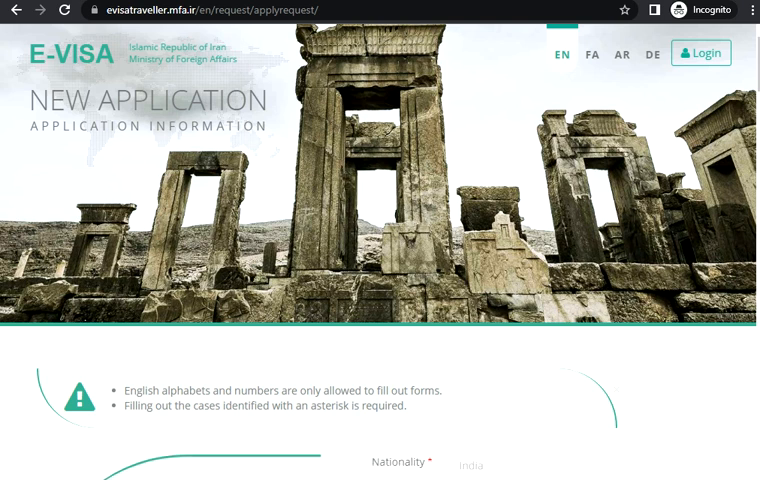
Scroll through the empty Step 1 Personal Information fields to Step 2 Contact Information
scroll("down", 3)
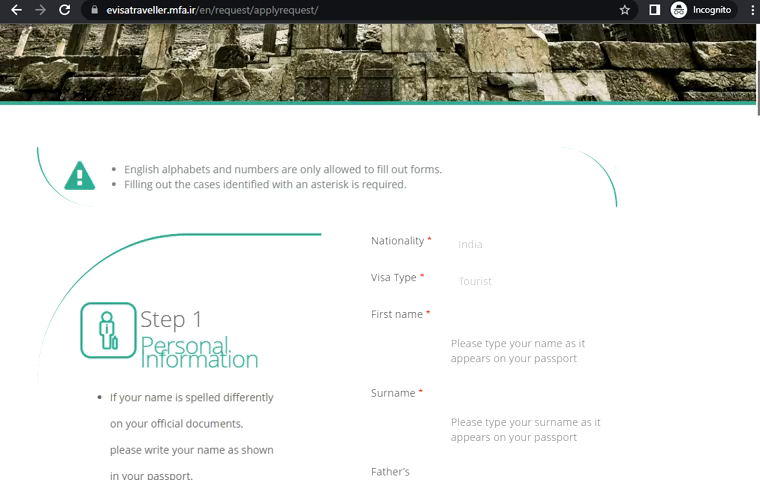
scroll("down", 3)
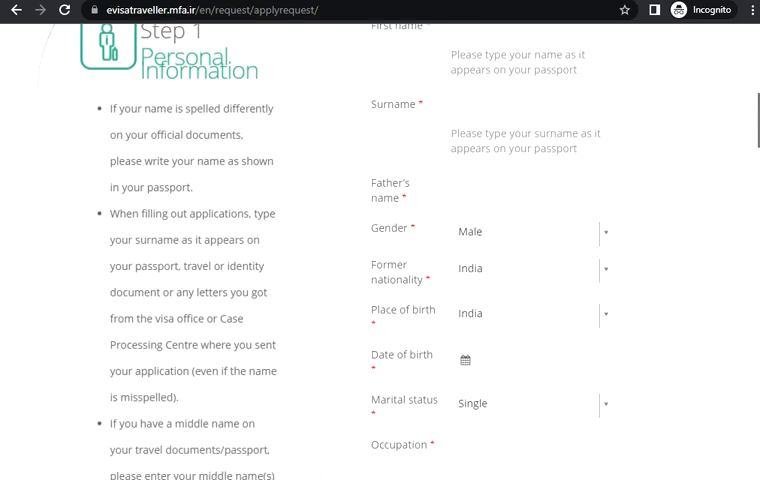
scroll("down", 3)
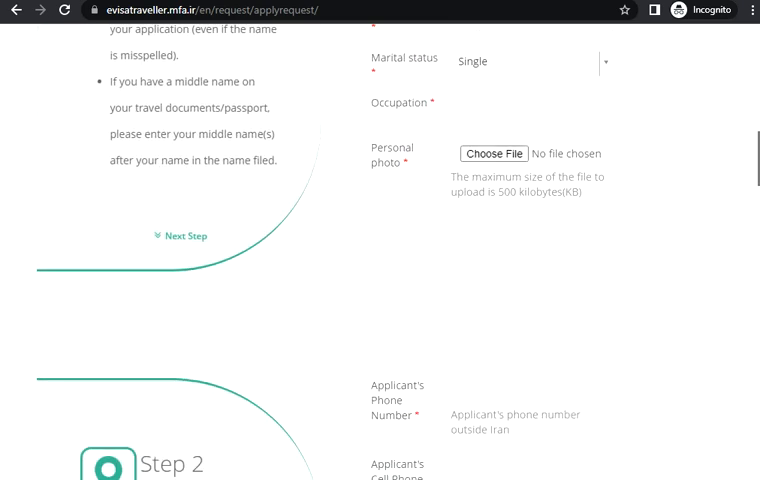
scroll("down", 3)
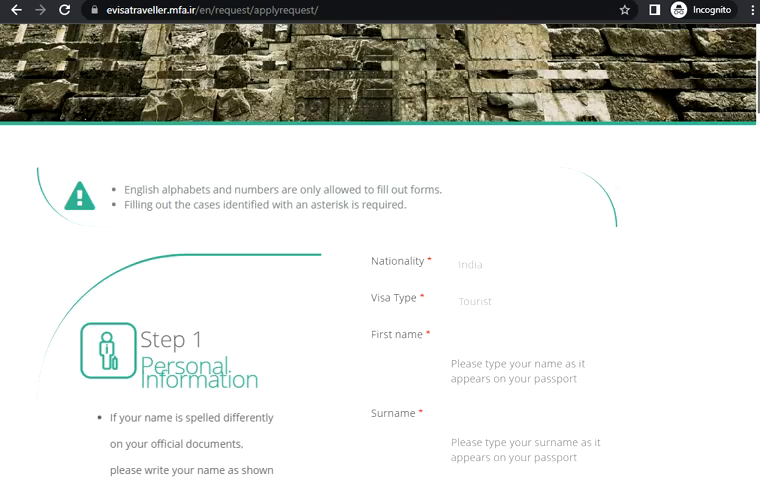
scroll("down", 3)
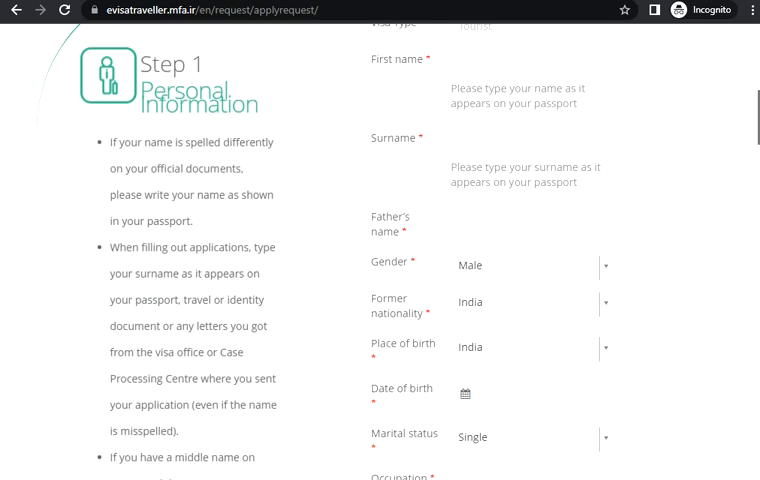
scroll("down", 3)
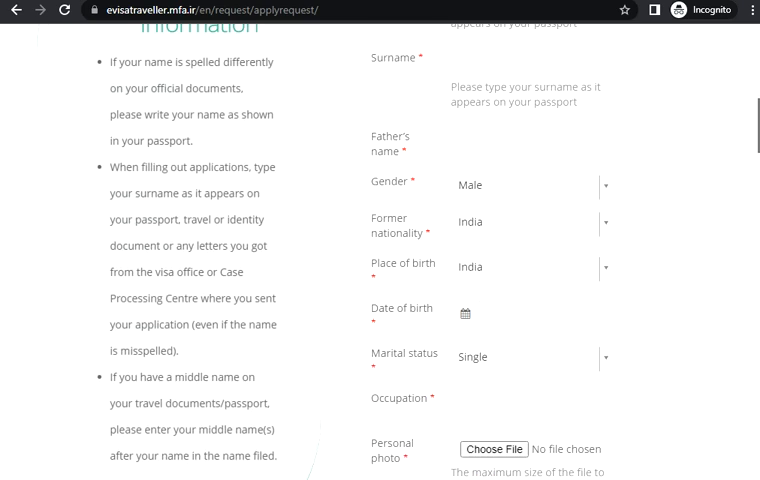
scroll("down", 3)
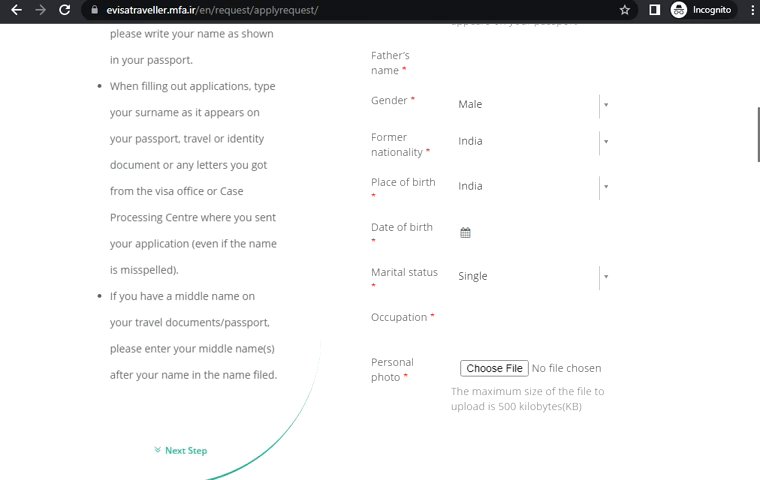
scroll("down", 3)
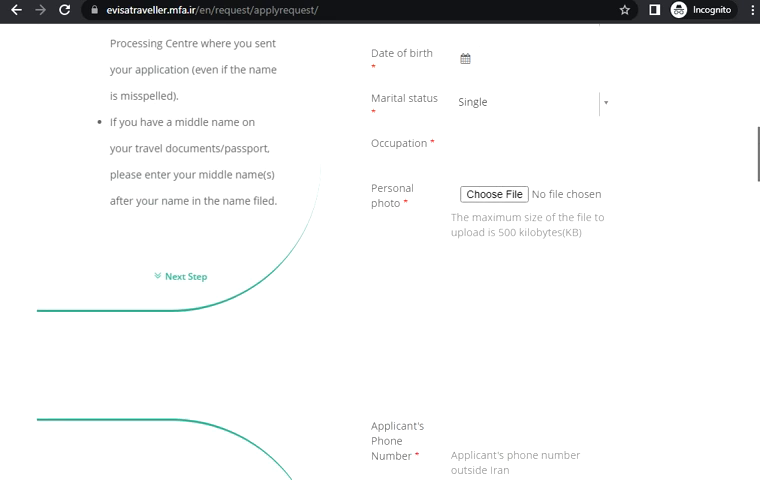
scroll("down", 3)
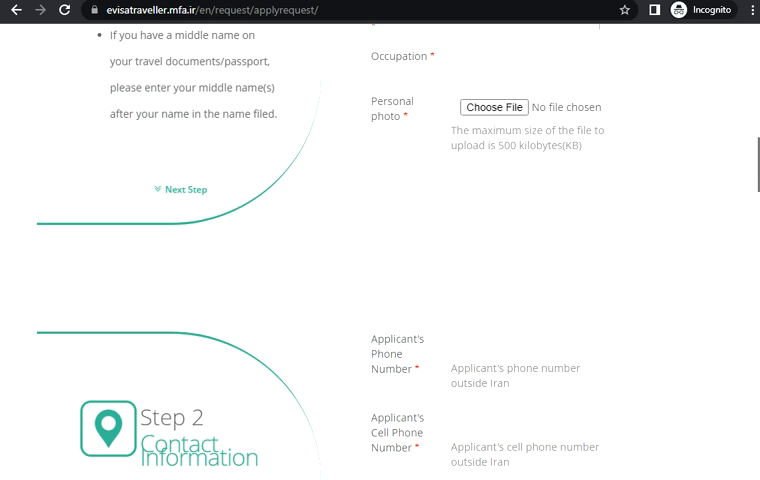
scroll("down", 3)
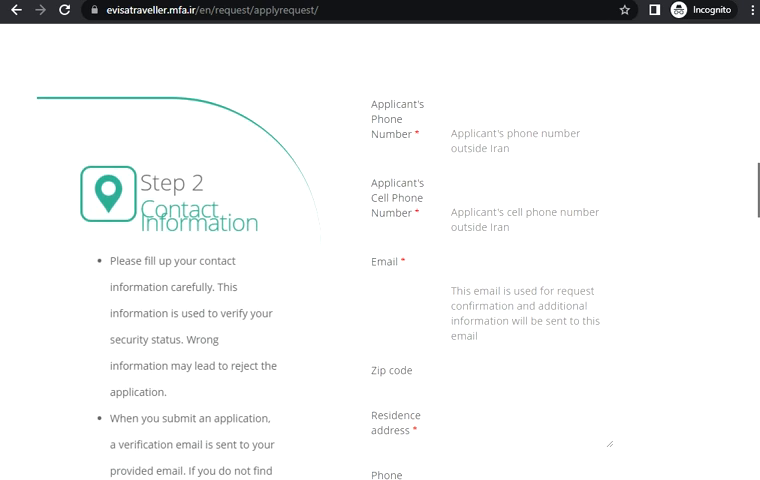
Scroll past Contact and Passport Information down to Step 4 Visa Information
scroll("down", 3)
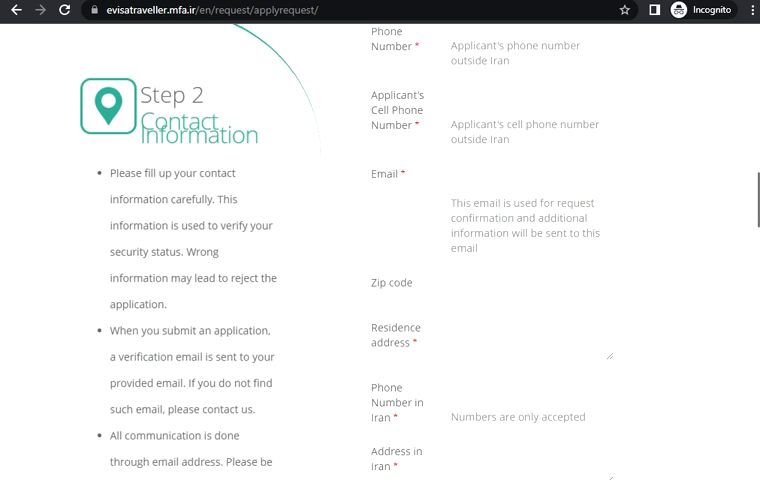
scroll("down", 3)
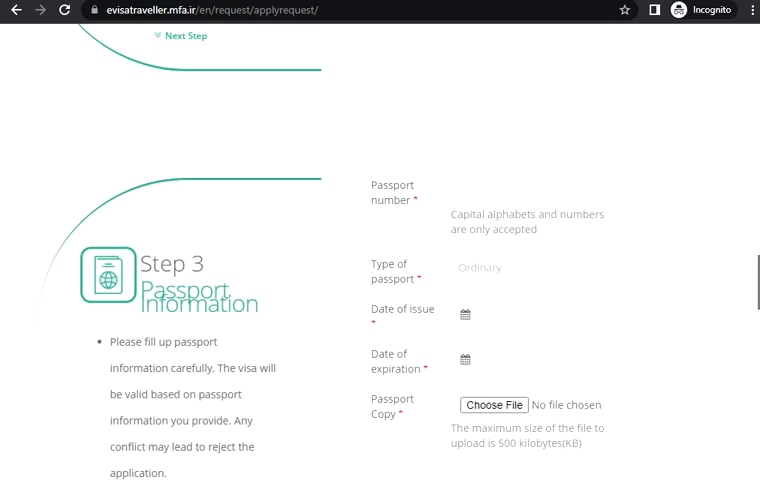
scroll("down", 3)
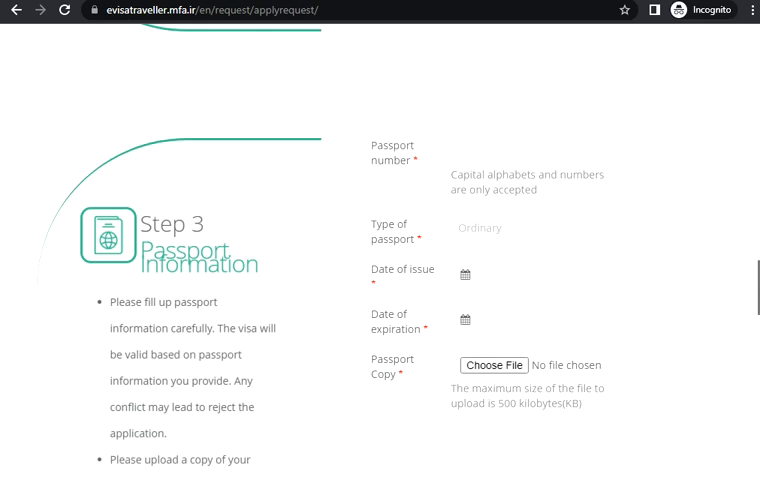
scroll("down", 3)
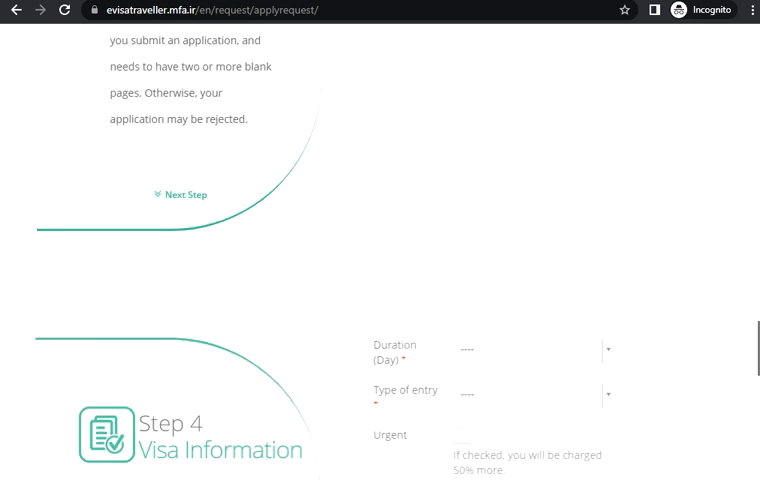
Check and uncheck the Urgent option, then scroll to the Save and proceed button
scroll("down", 3)
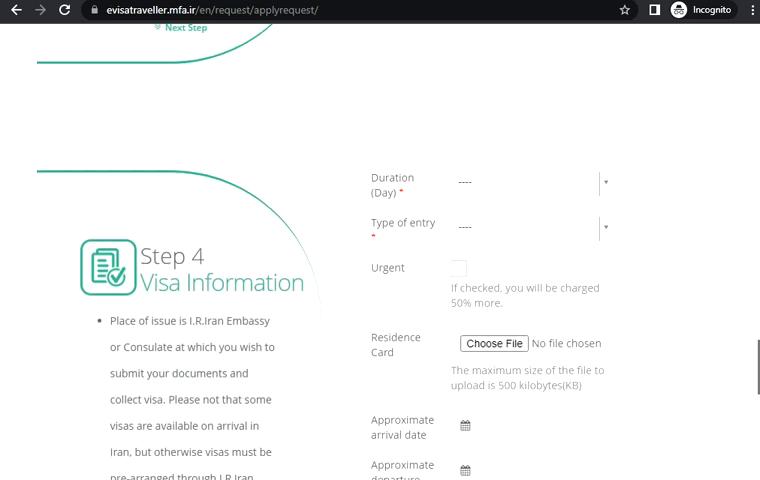
left_click(458, 267)
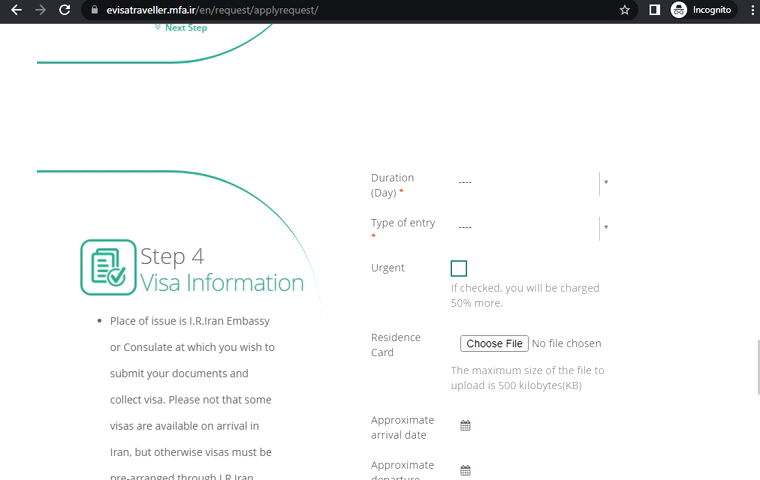
left_click(458, 267)
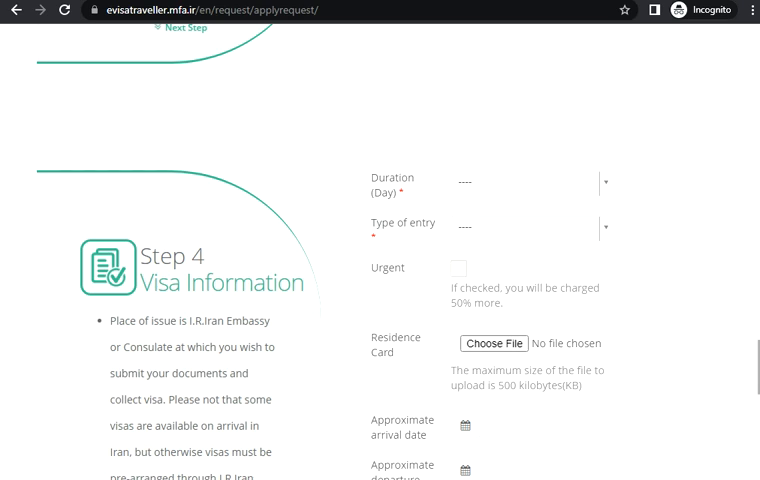
scroll("down", 3)
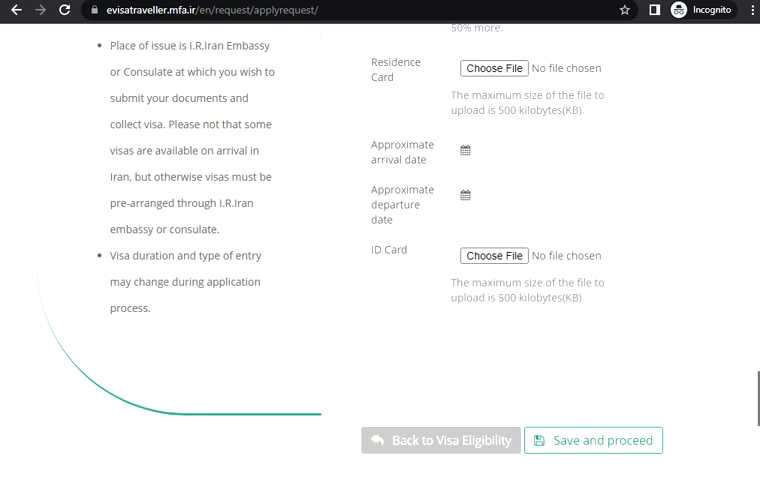
scroll("down", 3)
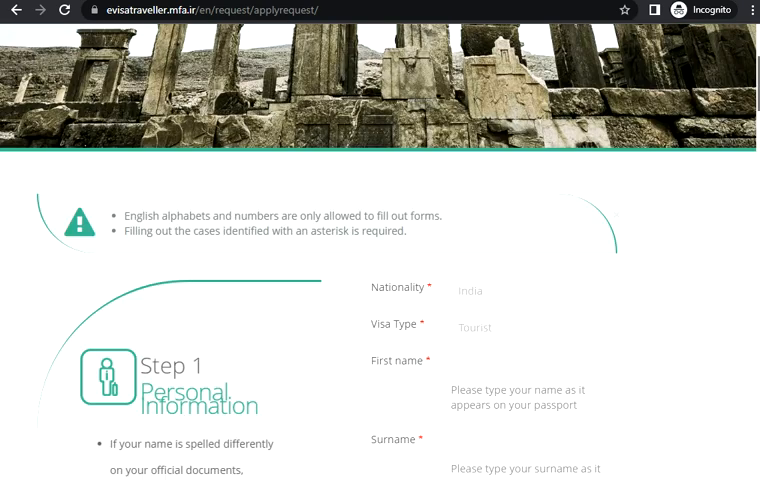
Scroll back up and down again through all four empty steps to Save and proceed
scroll("down", 3)
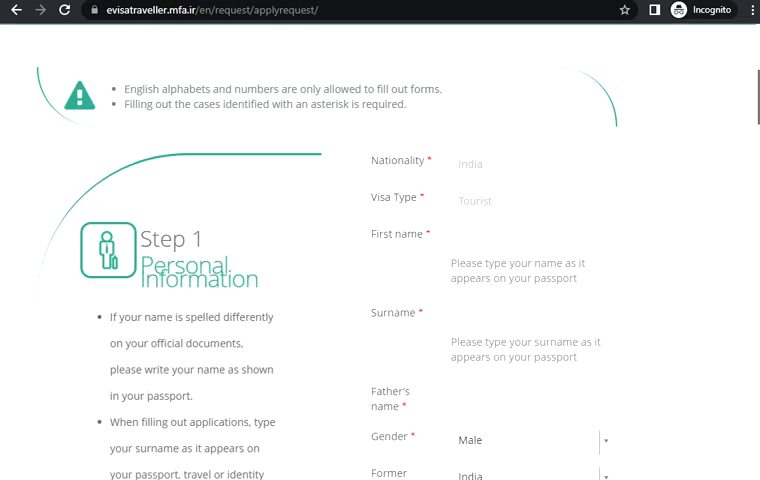
scroll("up", 3)
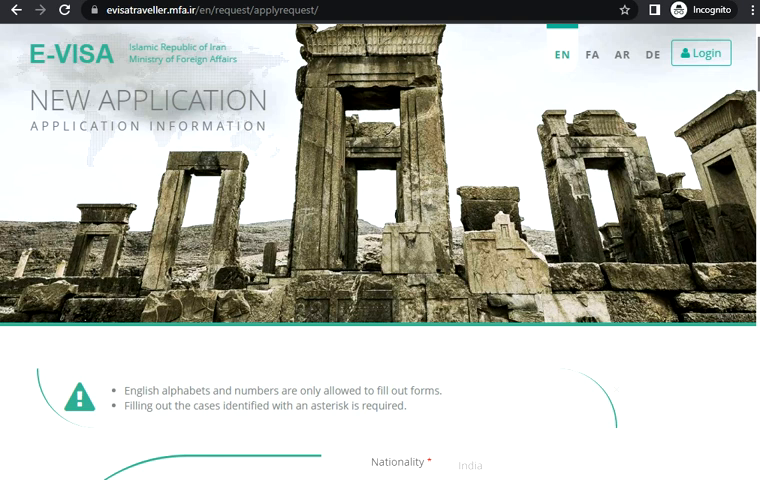
scroll("down", 3)
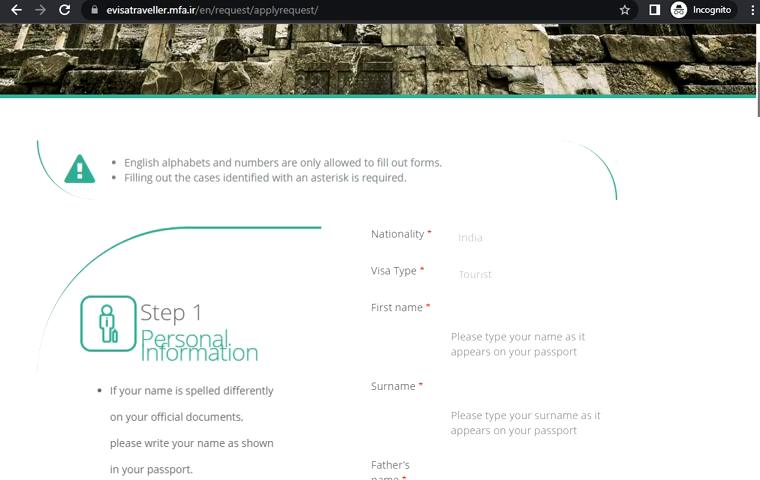
scroll("down", 3)
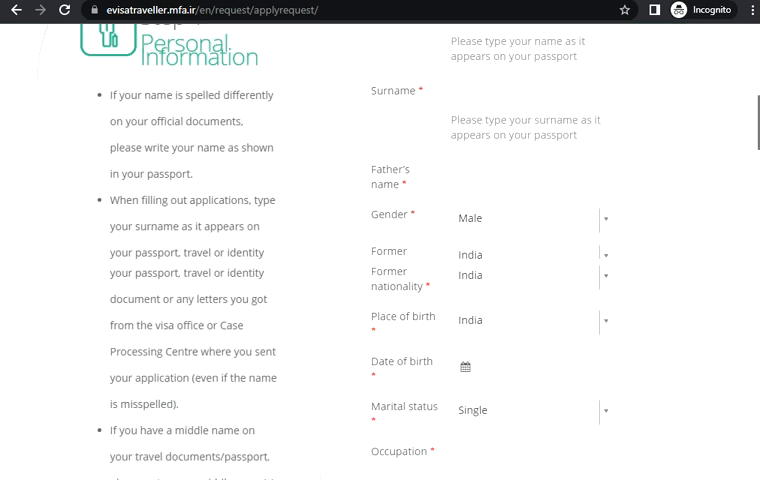
scroll("down", 3)
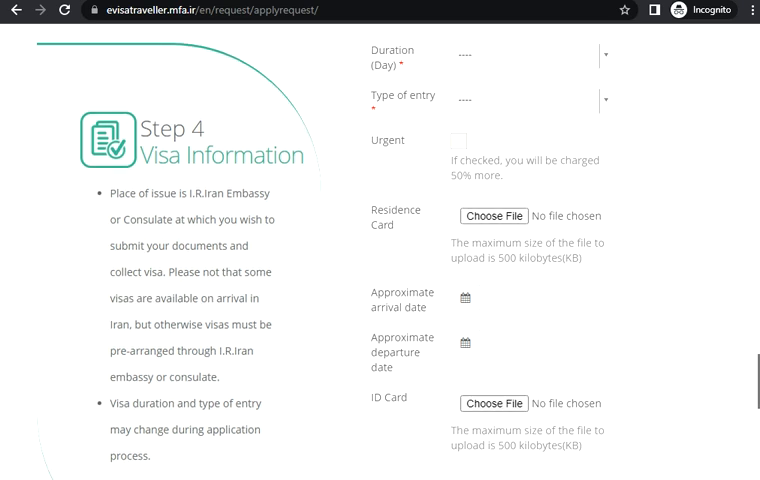
scroll("down", 3)
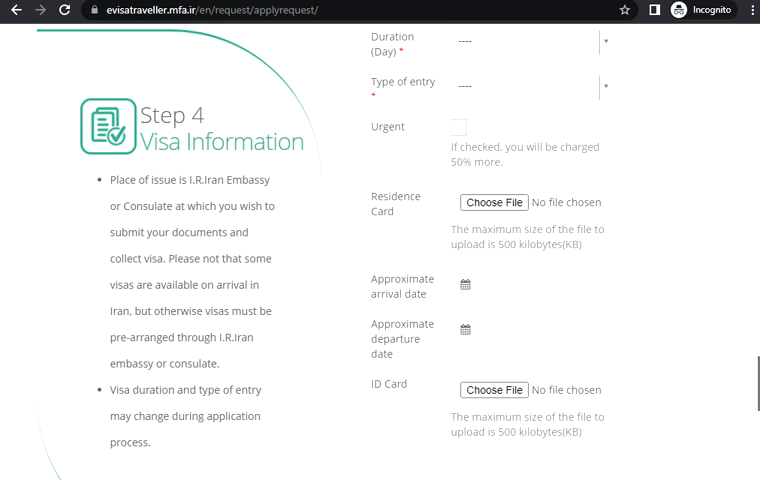
scroll("down", 3)
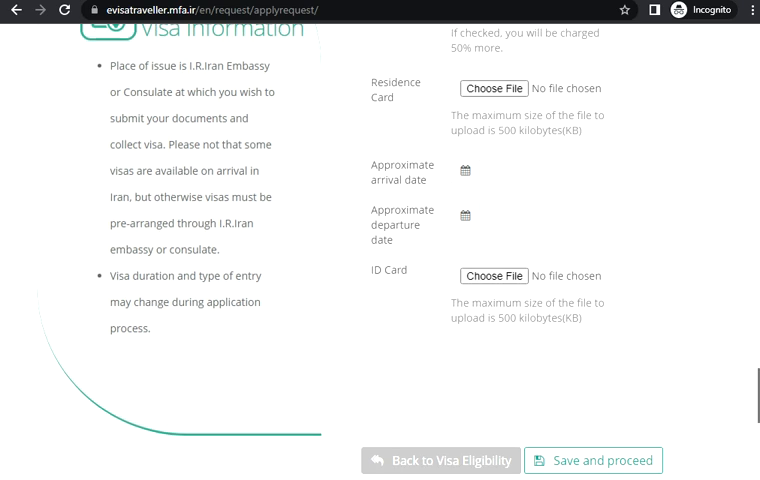
scroll("down", 3)
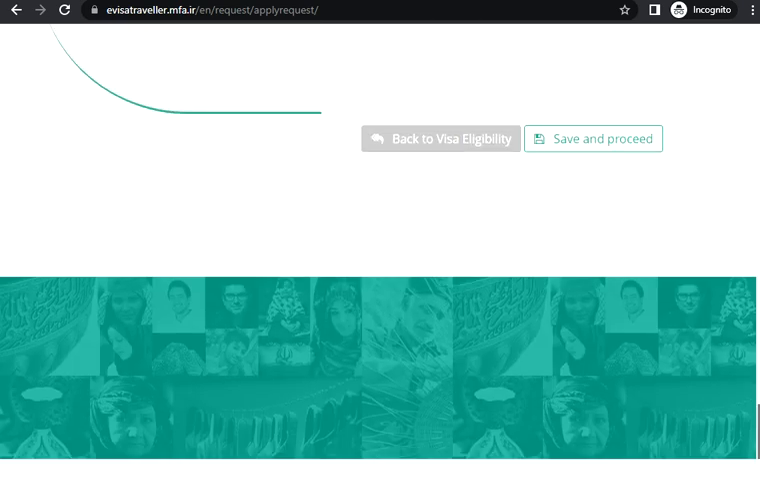